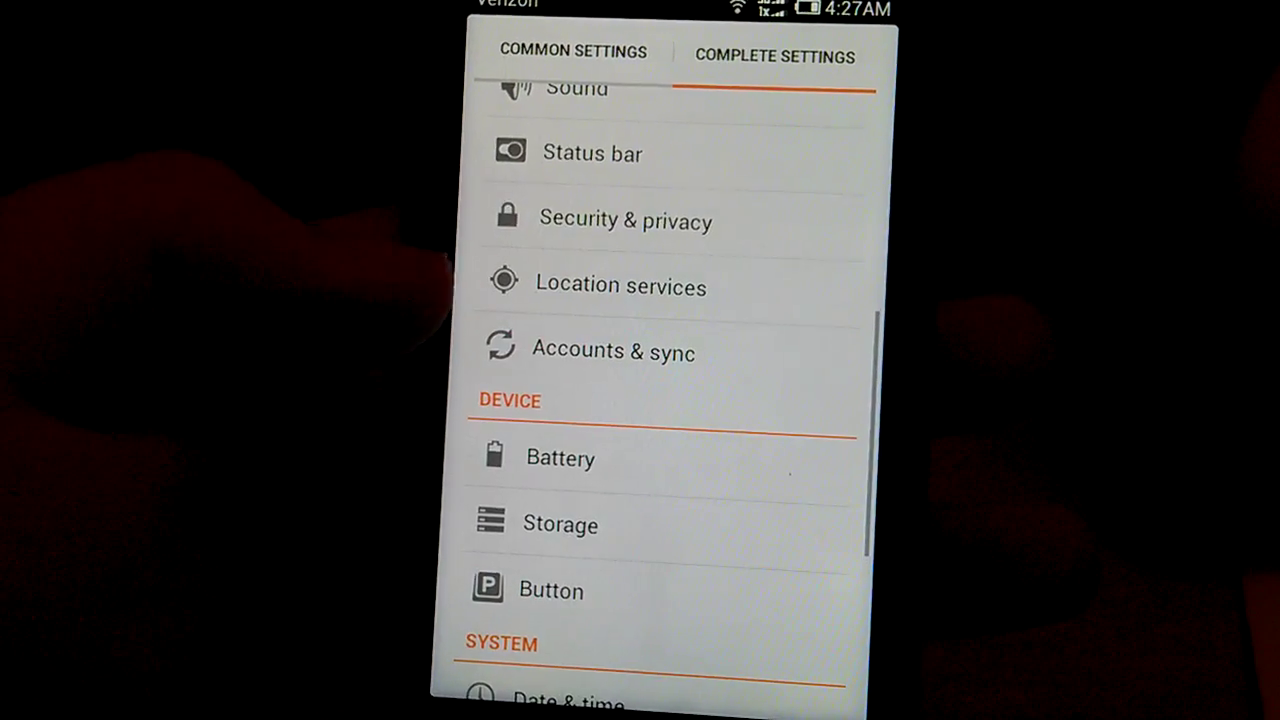
Browse the settings pages including Wi-Fi, then swipe across the home screen pages
{"action": "left_click", "coordinate": [560, 524]}
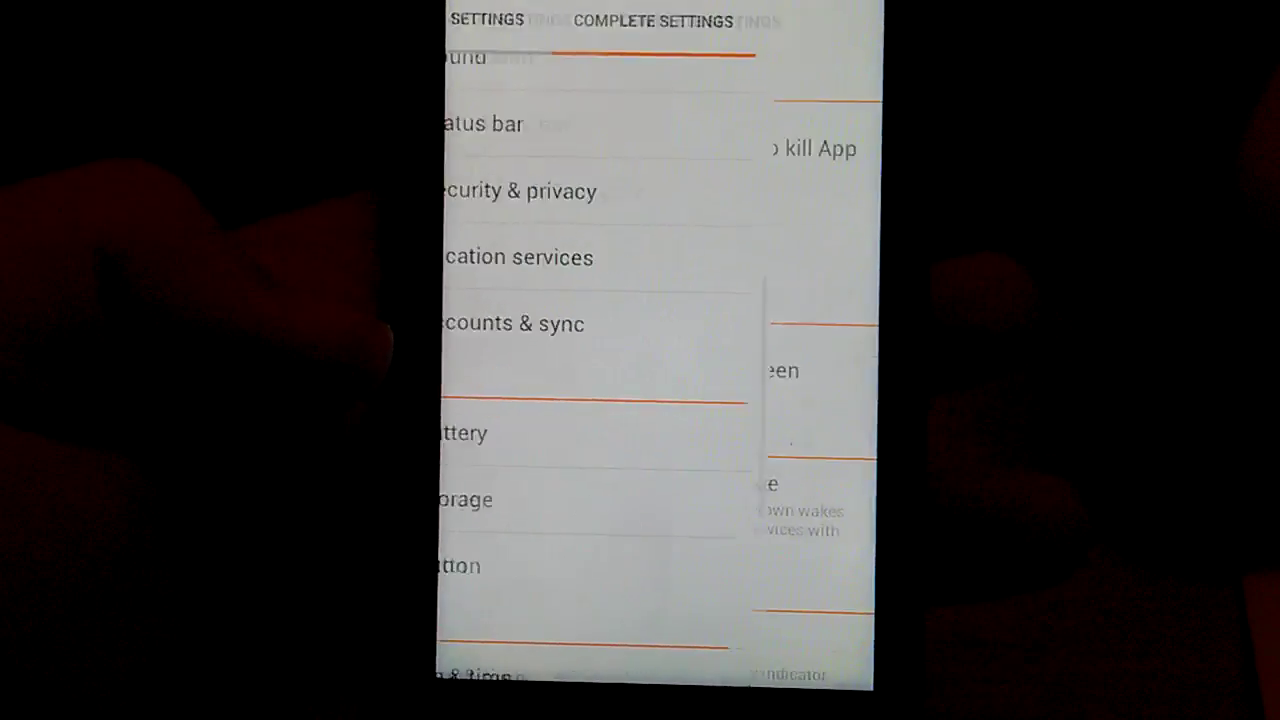
{"action": "left_click", "coordinate": [452, 568]}
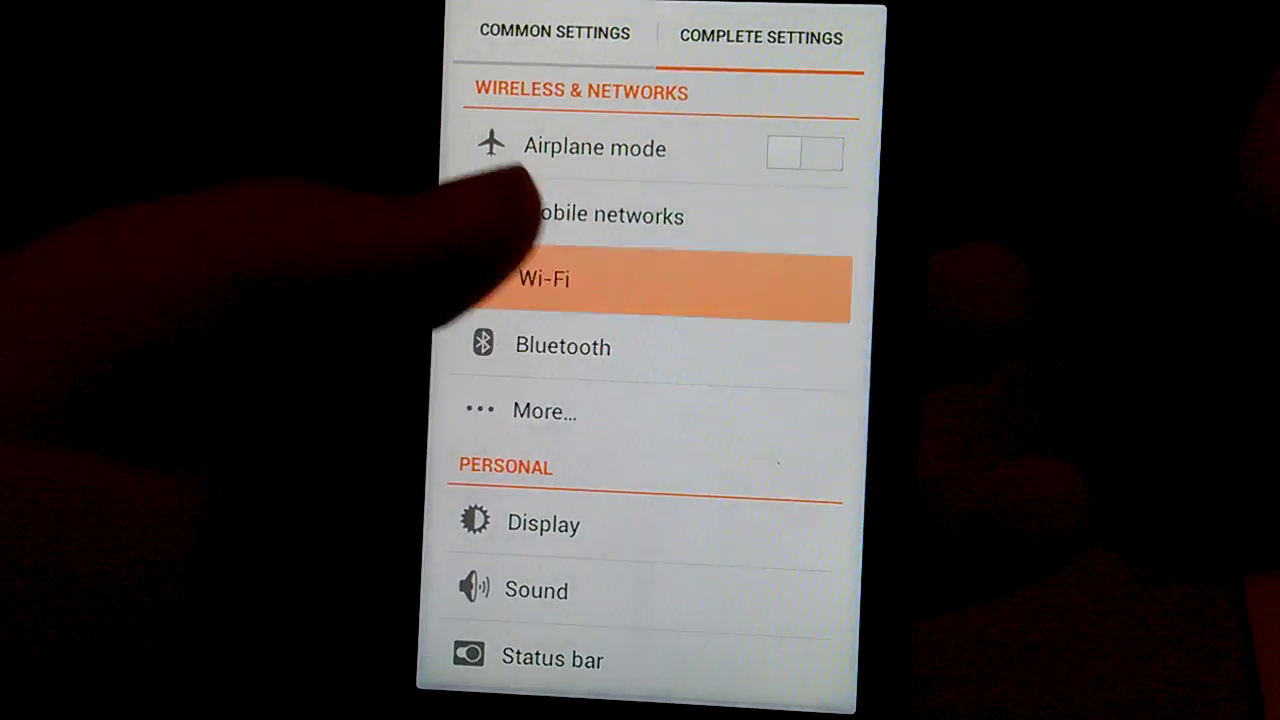
{"action": "left_click", "coordinate": [550, 278]}
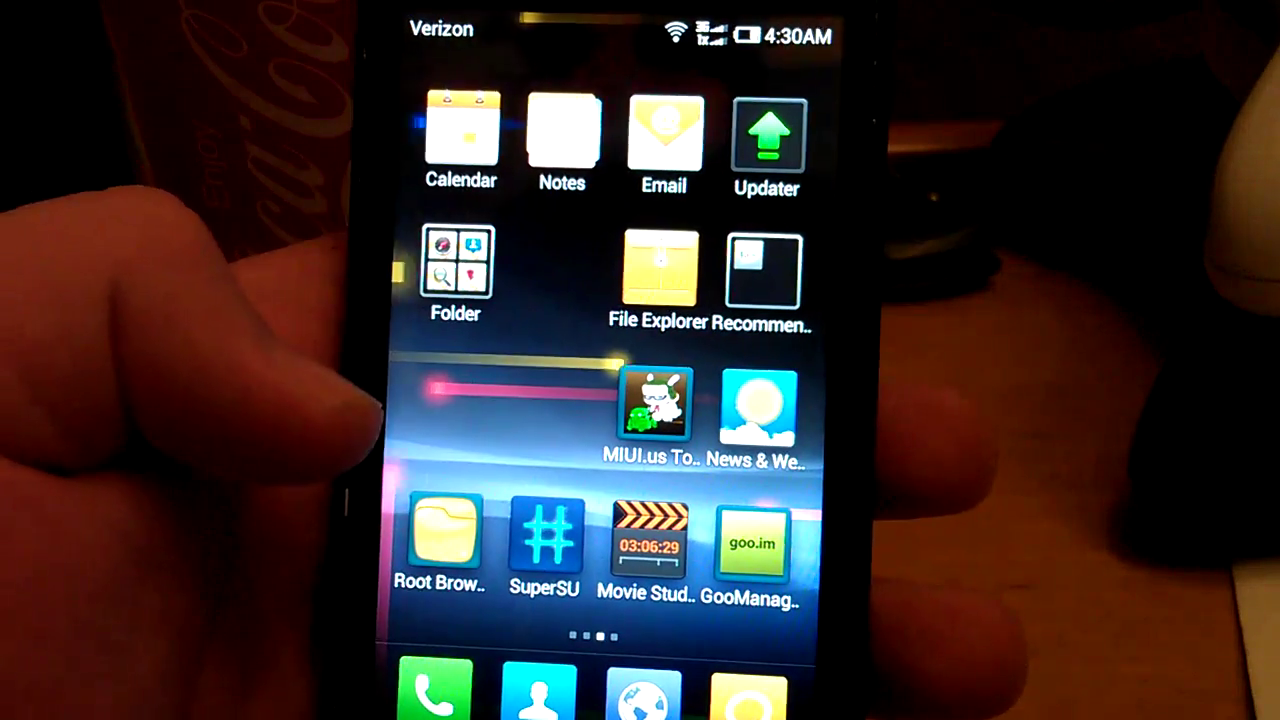
{"action": "scroll", "scroll_direction": "left", "scroll_amount": 3}
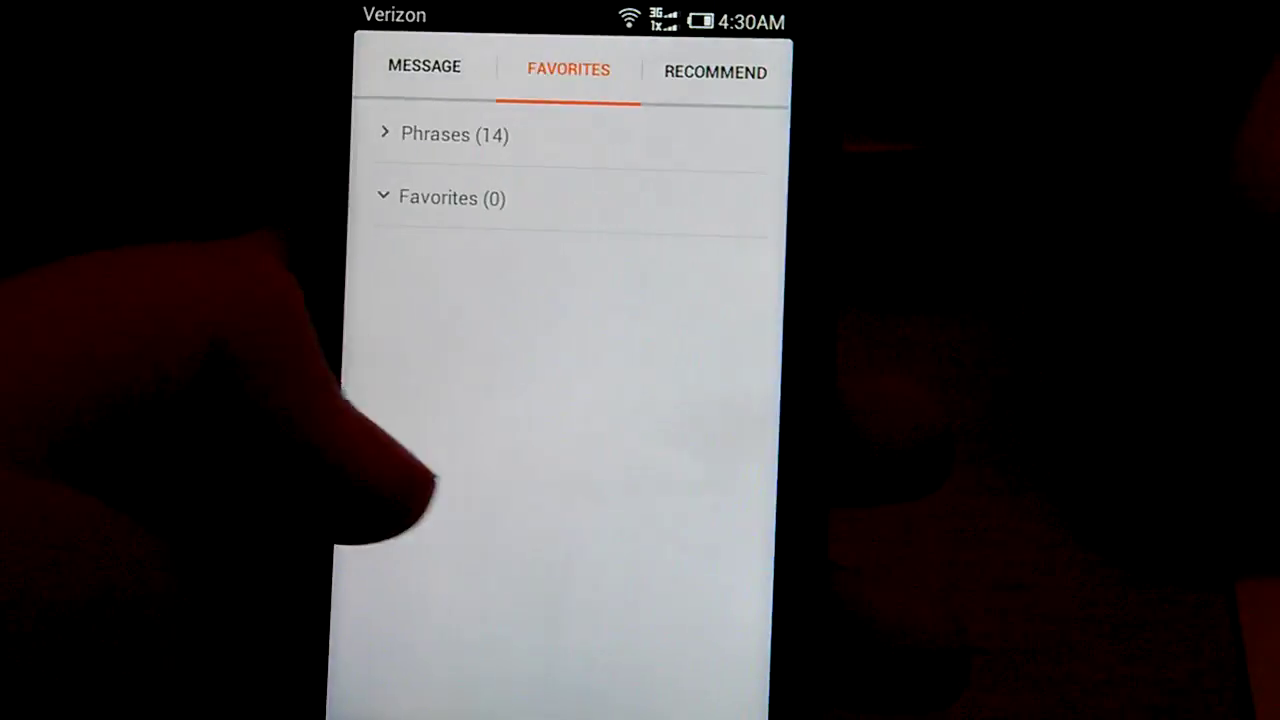
Start a blank new message, then leave Messaging and go back to the home screen
{"action": "left_click", "coordinate": [714, 72]}
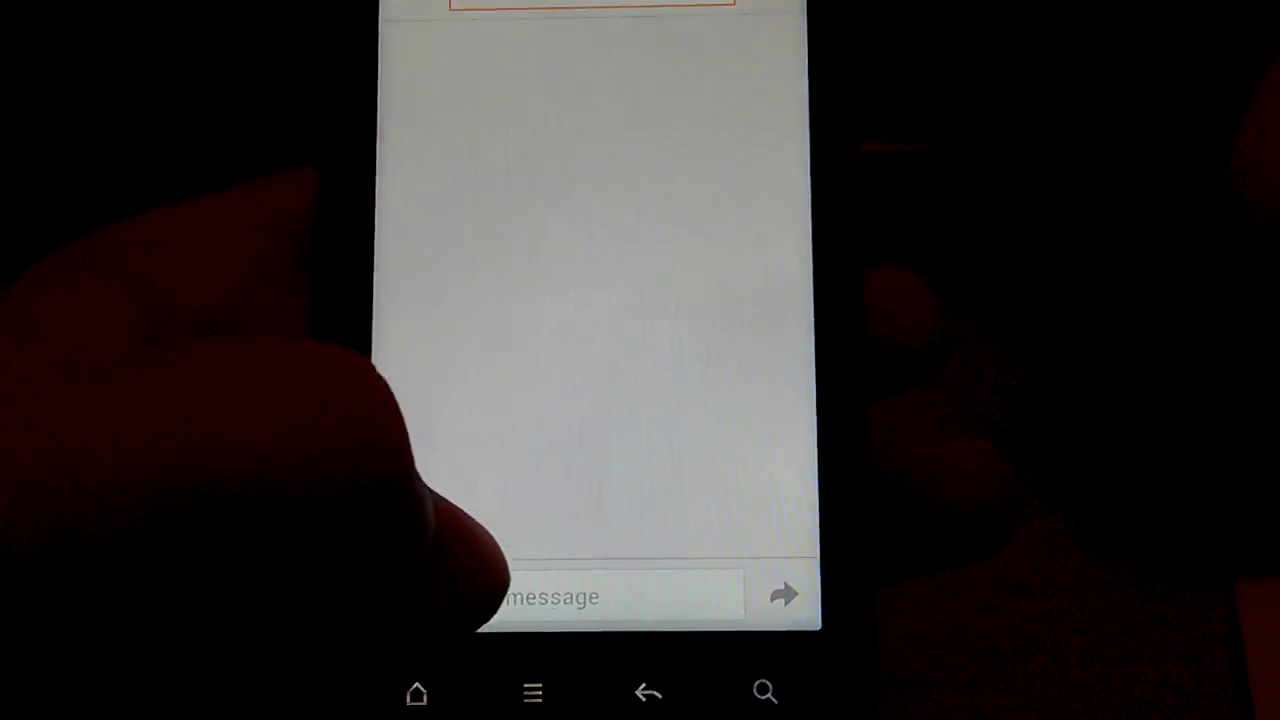
{"action": "left_click", "coordinate": [620, 596]}
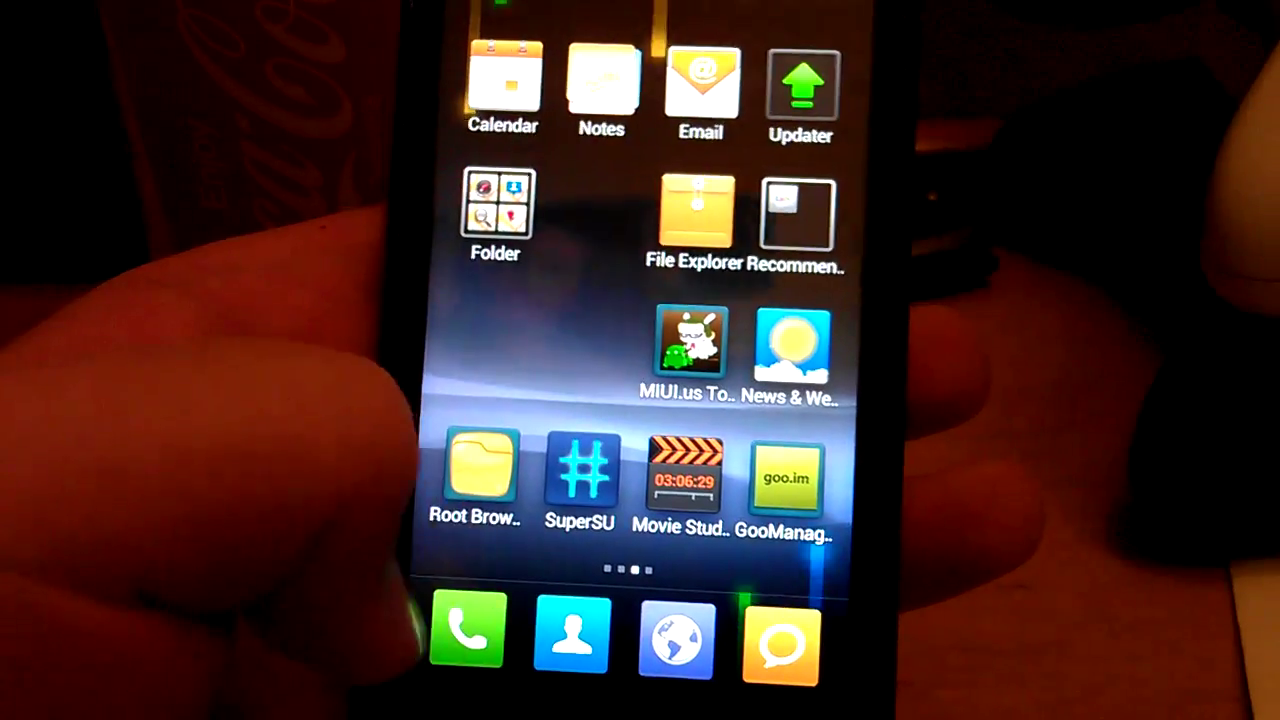
Open the Tools folder showing Clock, Calculator, Compass, Backup and Downloads
{"action": "left_click", "coordinate": [462, 636]}
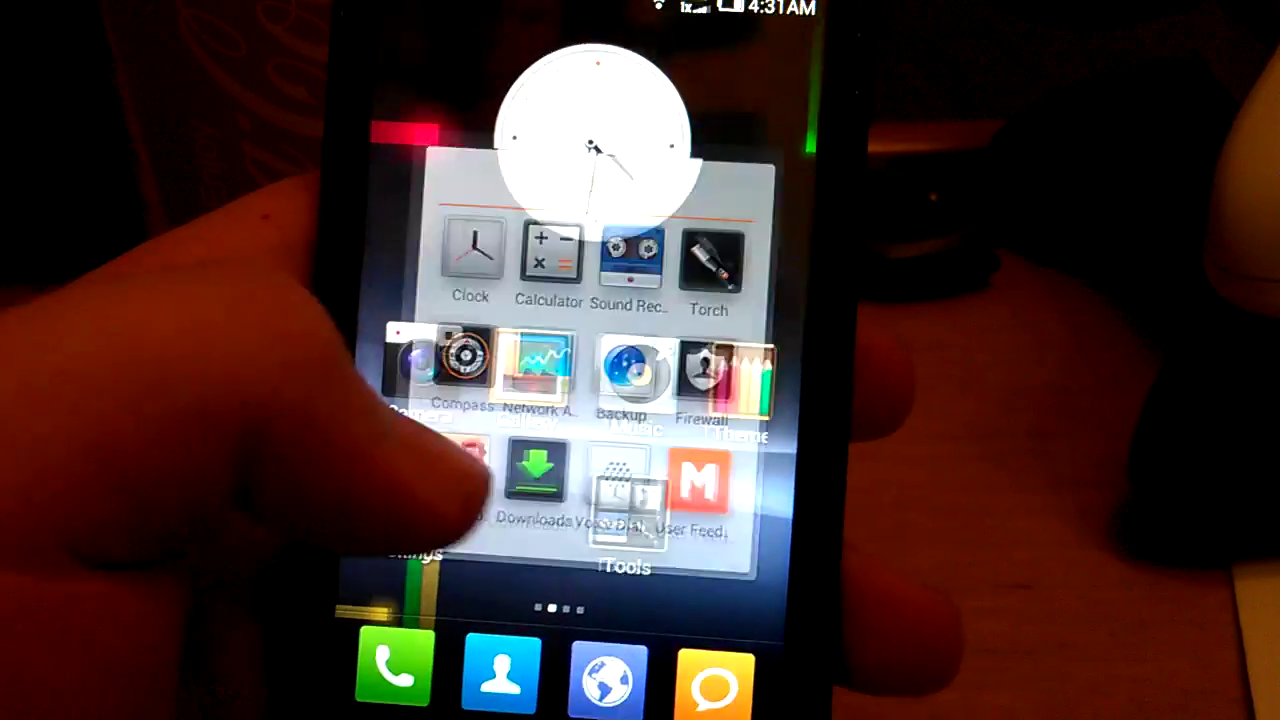
{"action": "left_click", "coordinate": [708, 260]}
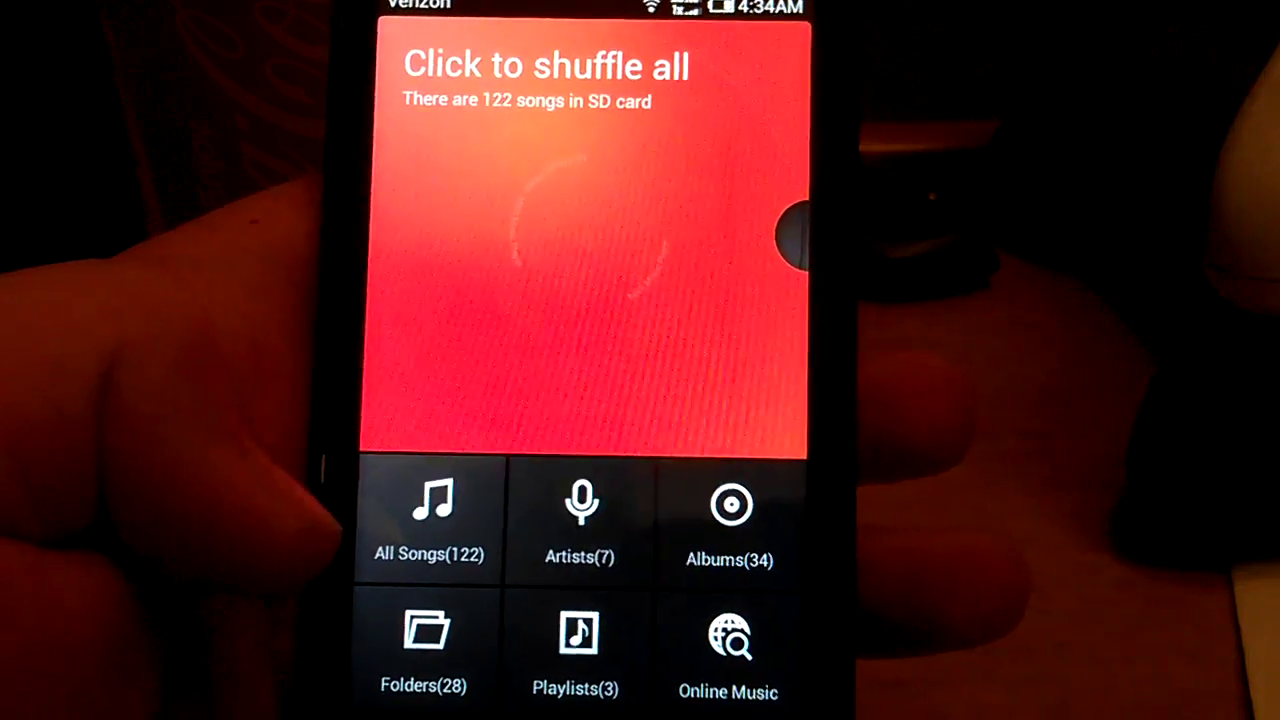
Launch Music to show the library overview with the 122 SD card songs
{"action": "left_click", "coordinate": [430, 524]}
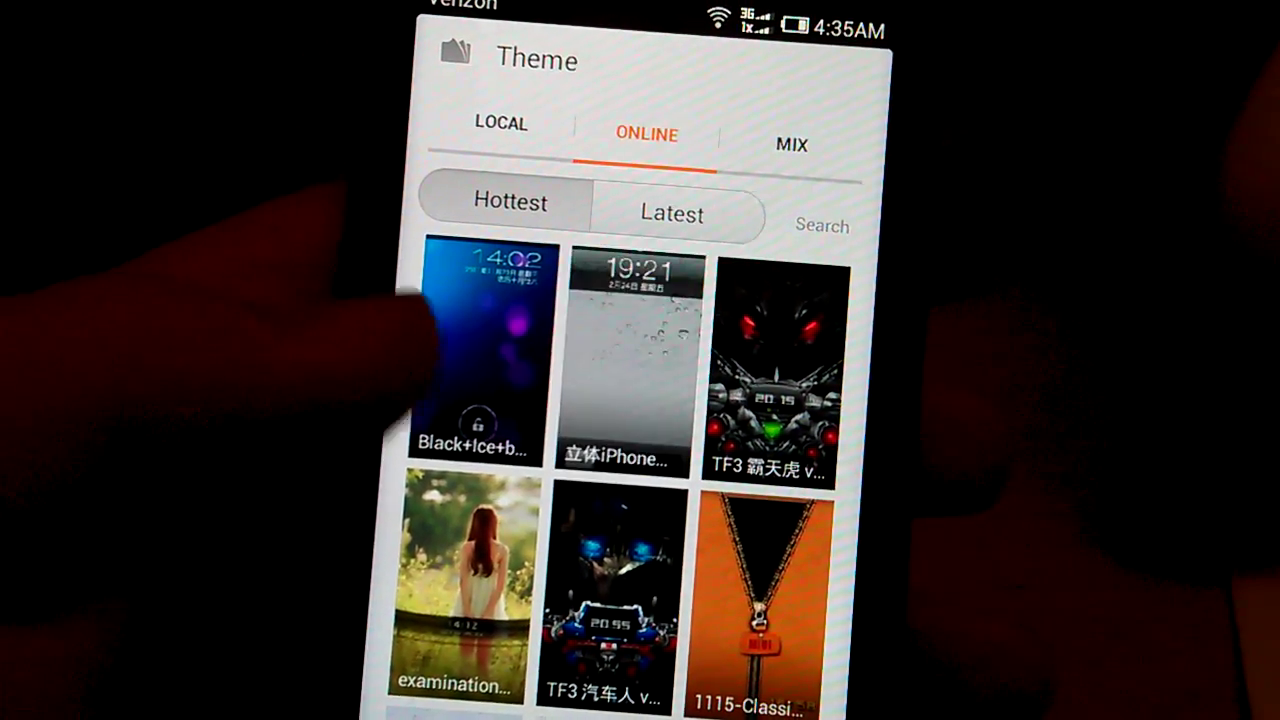
Scroll down through the hottest online theme thumbnails in the Theme store
{"action": "scroll", "scroll_direction": "down", "scroll_amount": 3}
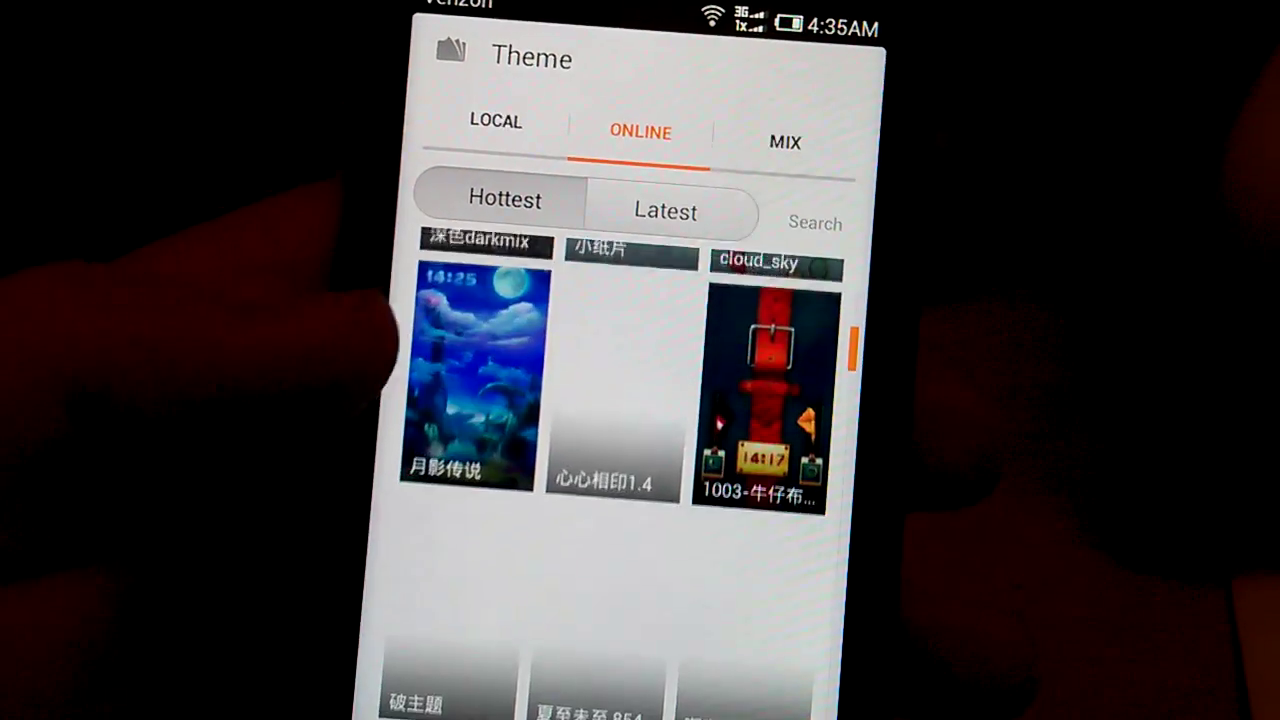
{"action": "scroll", "scroll_direction": "down", "scroll_amount": 3}
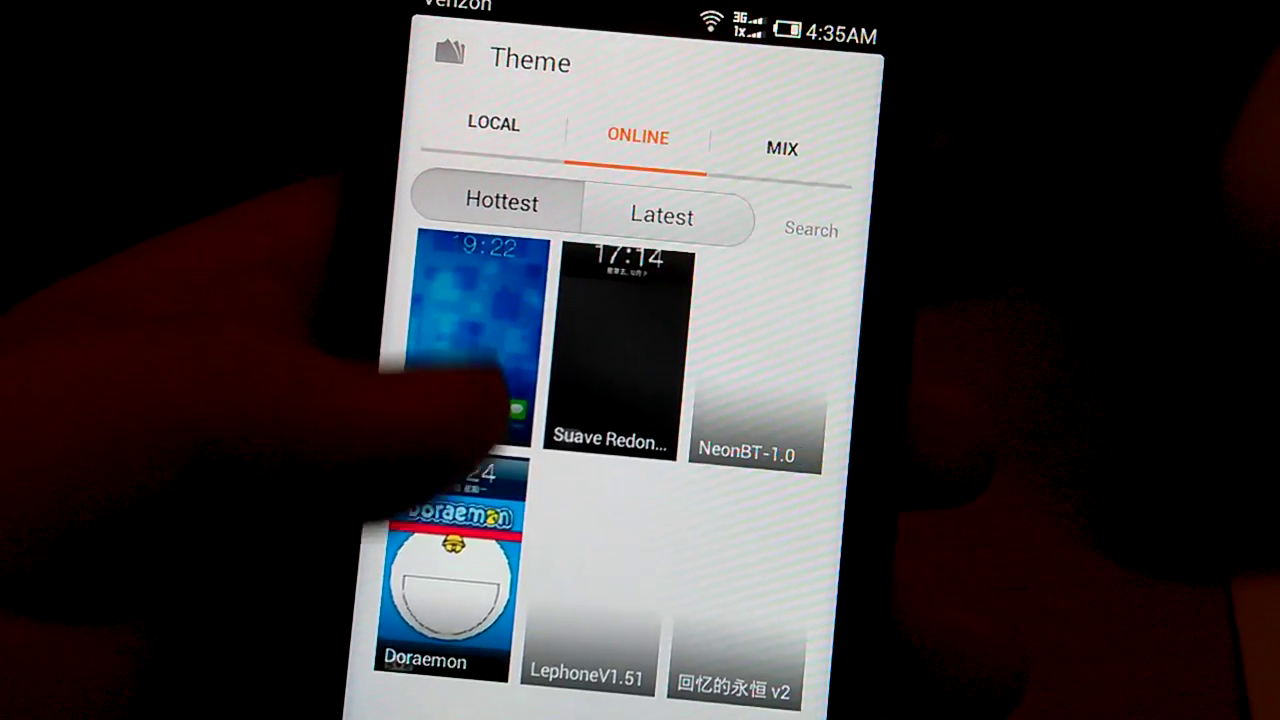
{"action": "scroll", "scroll_direction": "down", "scroll_amount": 3}
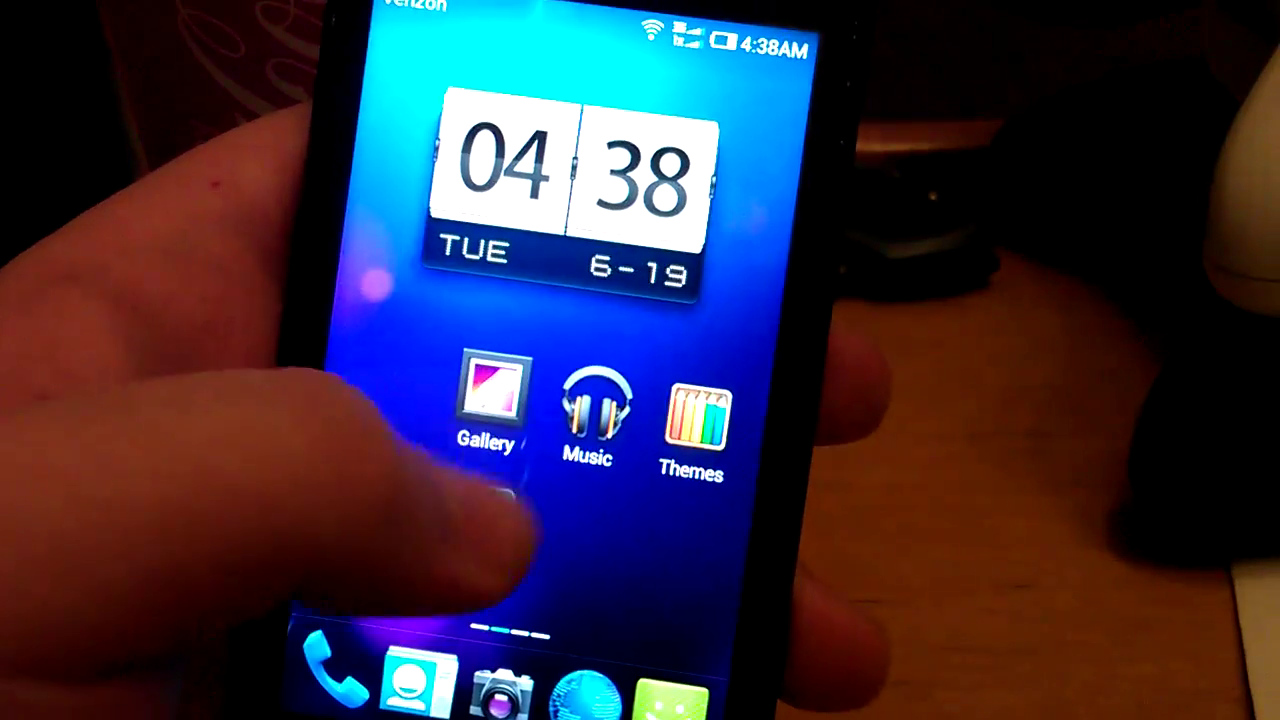
Swipe to the home screen page with the flip clock, Gallery, Music and Themes
{"action": "scroll", "scroll_direction": "left", "scroll_amount": 3}
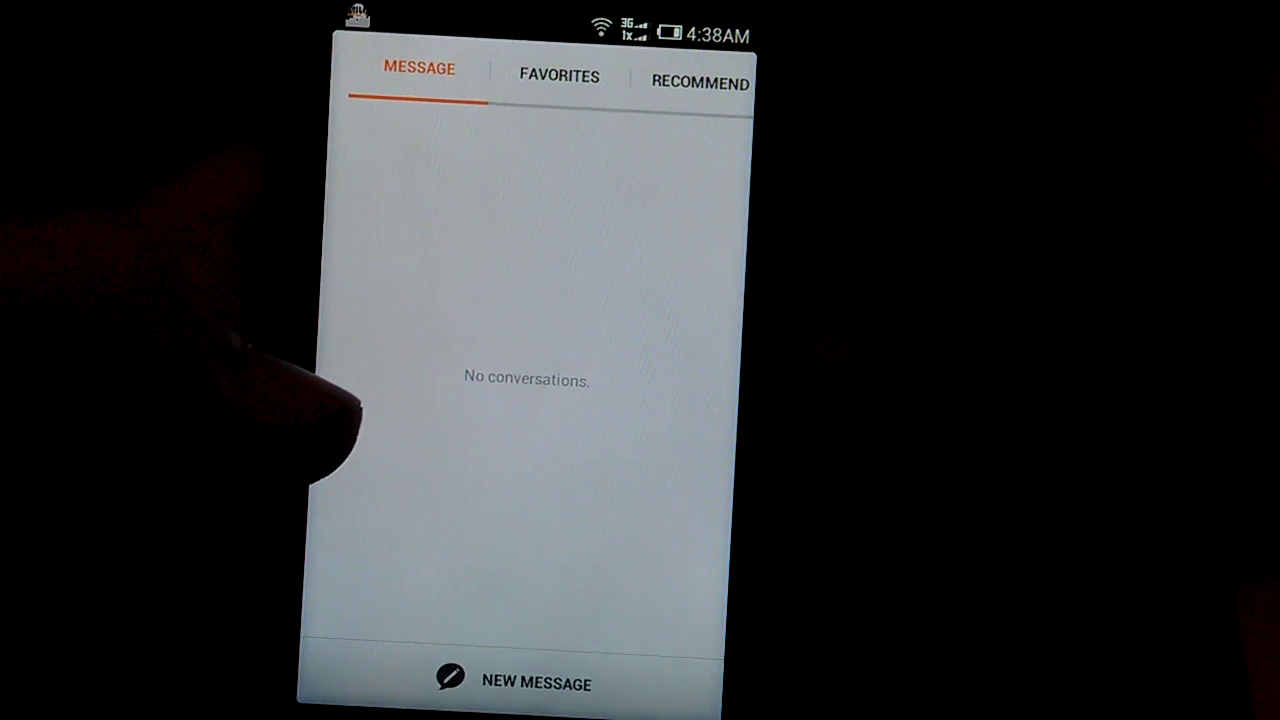
View the empty Messaging inbox, then launch the Music player with its 122 songs
{"action": "left_click", "coordinate": [524, 682]}
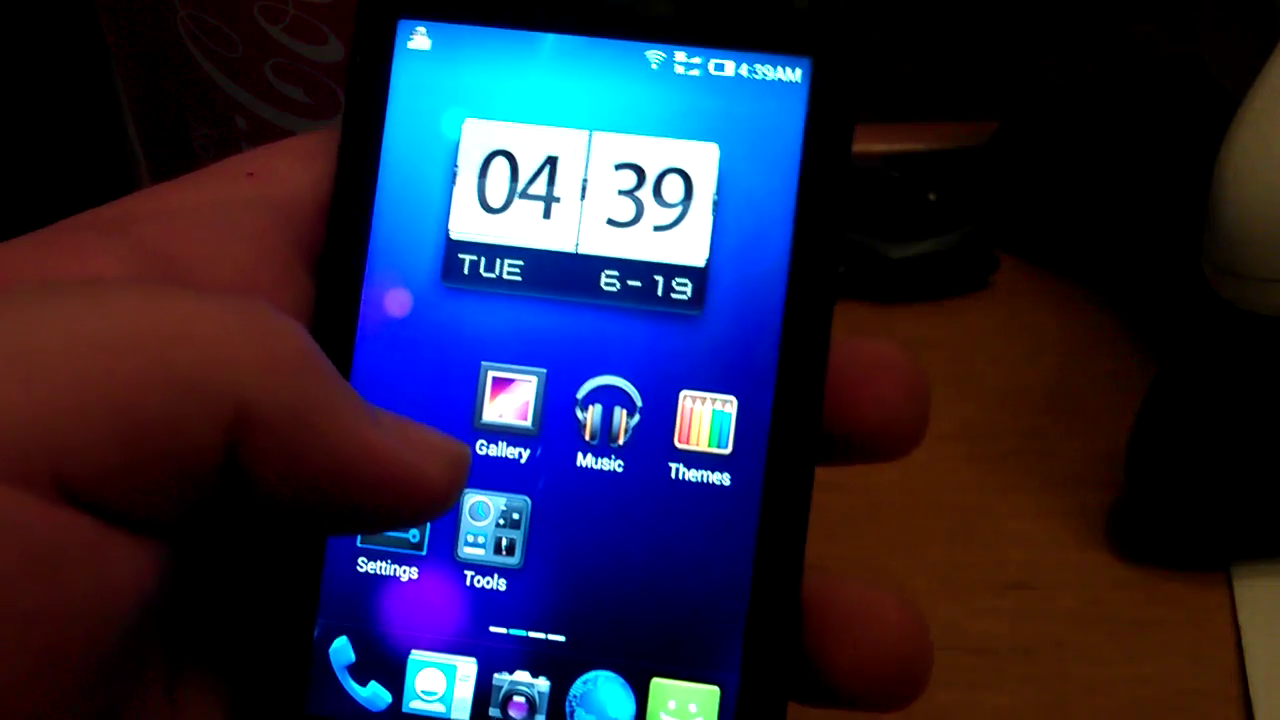
{"action": "left_click", "coordinate": [596, 424]}
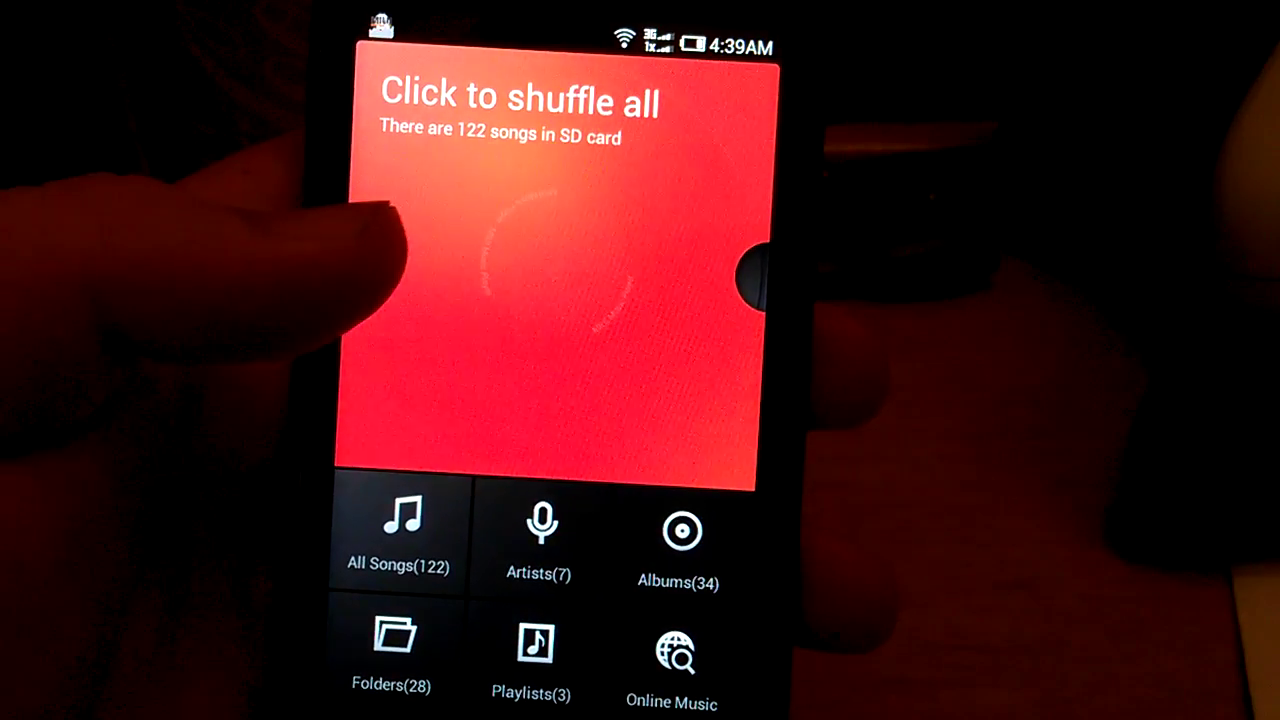